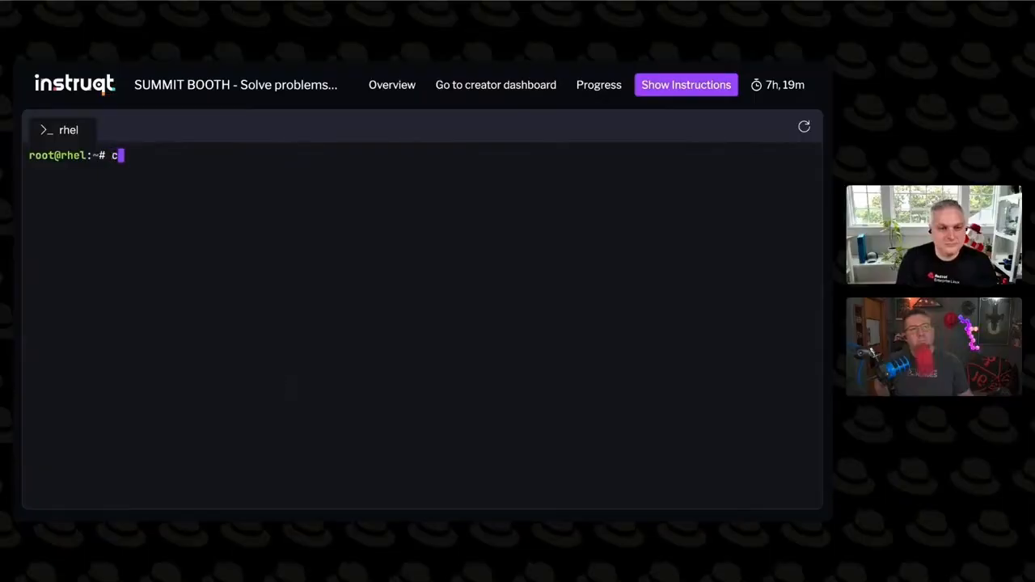
pyautogui.write('"write a sc')
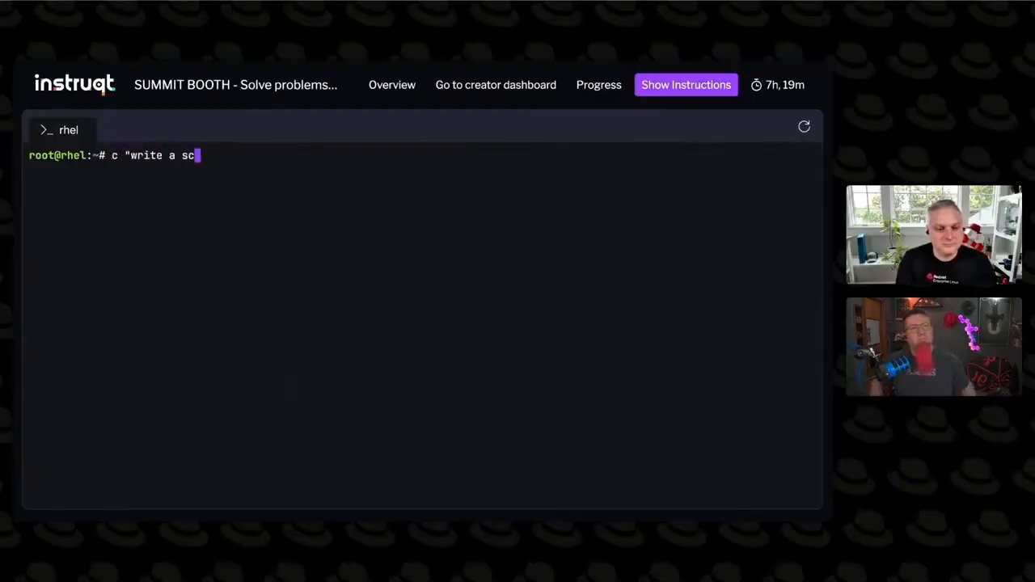
pyautogui.write('ript that if the free space in a filesystem connected to the machine is less than 30')
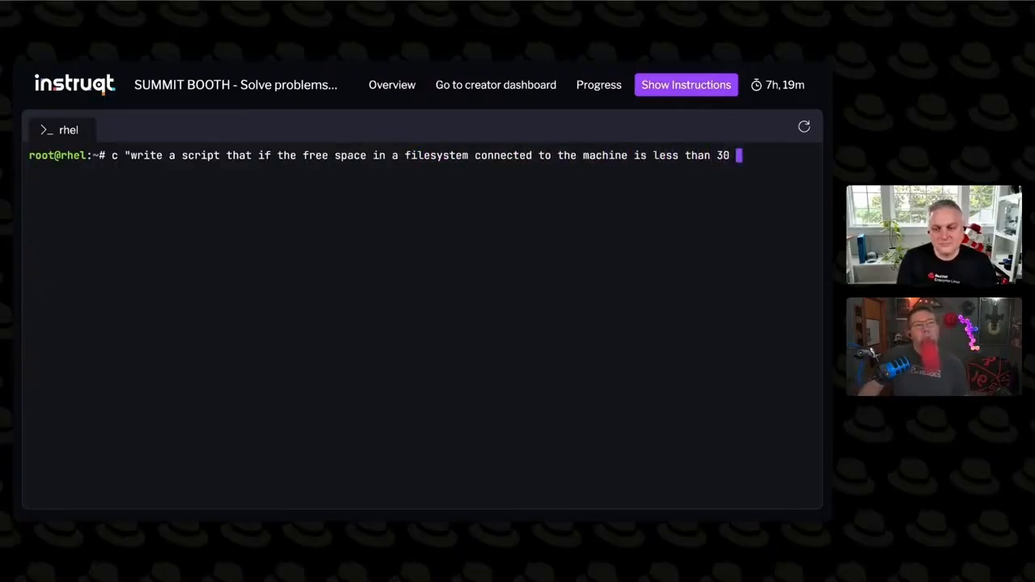
pyautogui.write('% send an e-mail to')
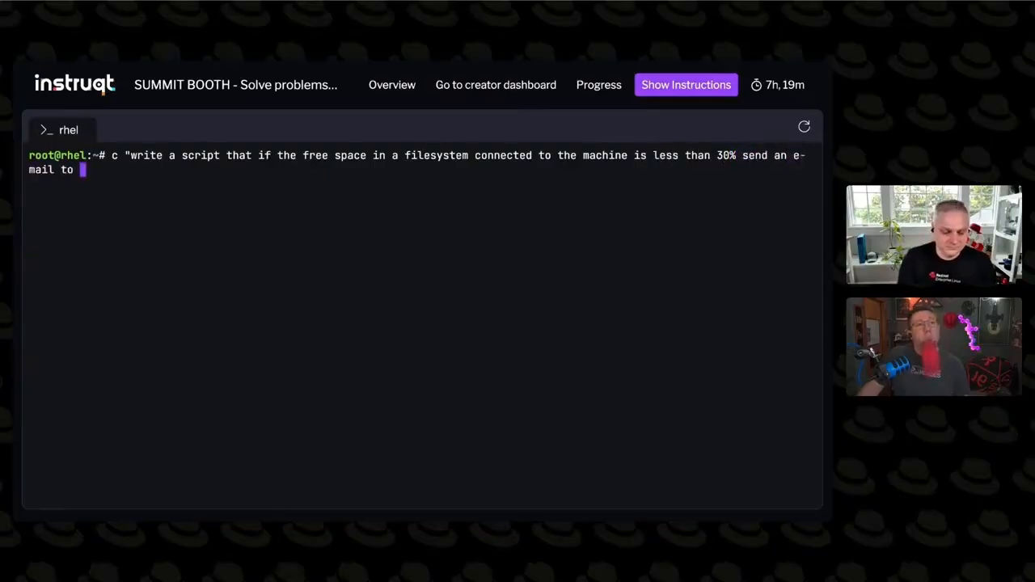
pyautogui.write('m')
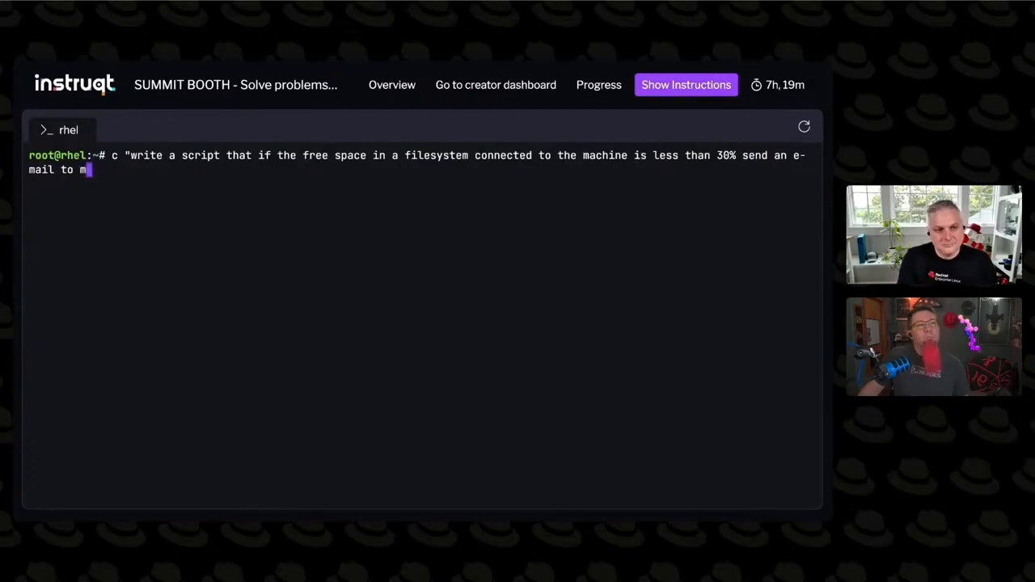
pyautogui.write('yname@g')
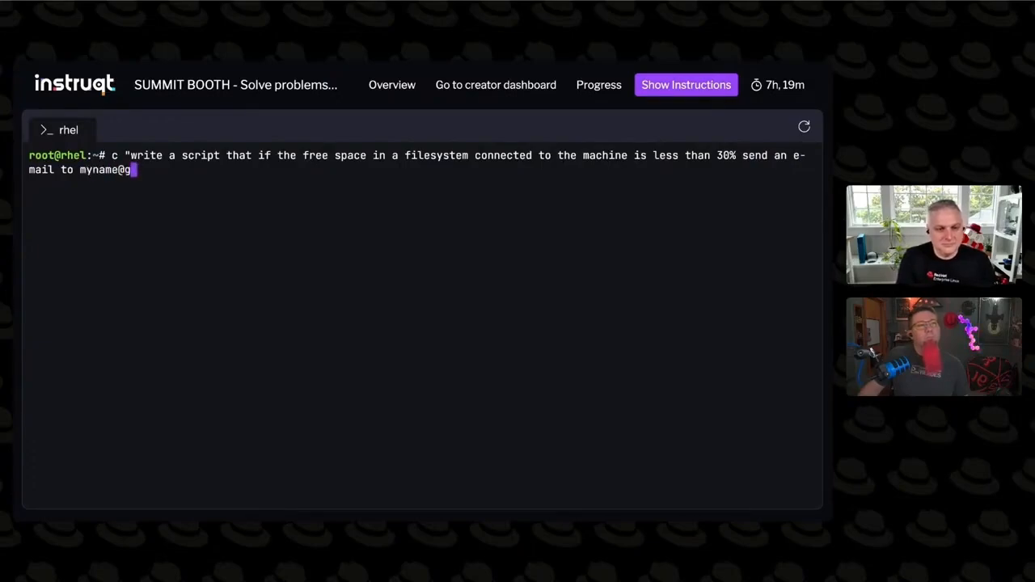
pyautogui.write('domaine.c')
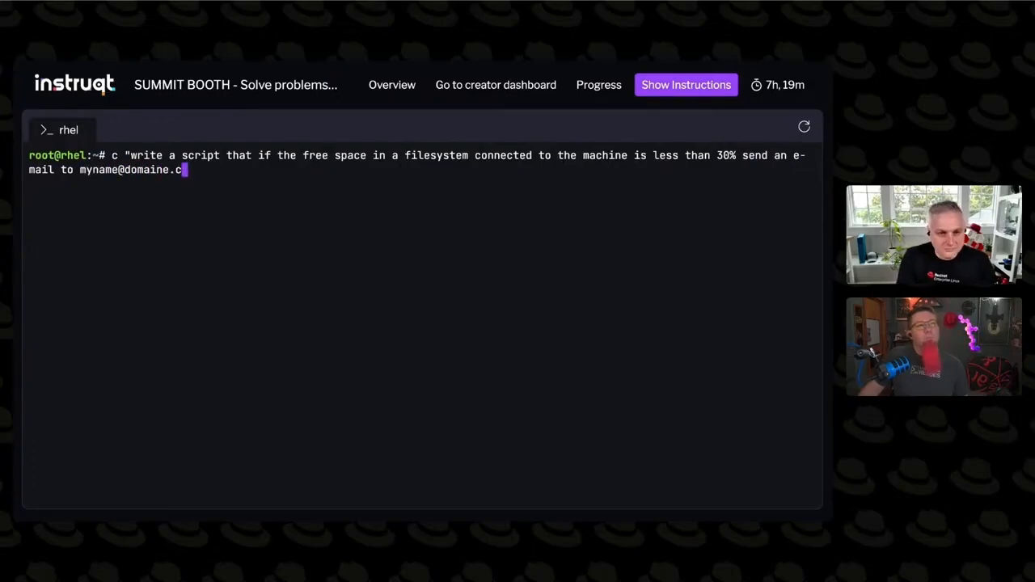
pyautogui.write('om with a')
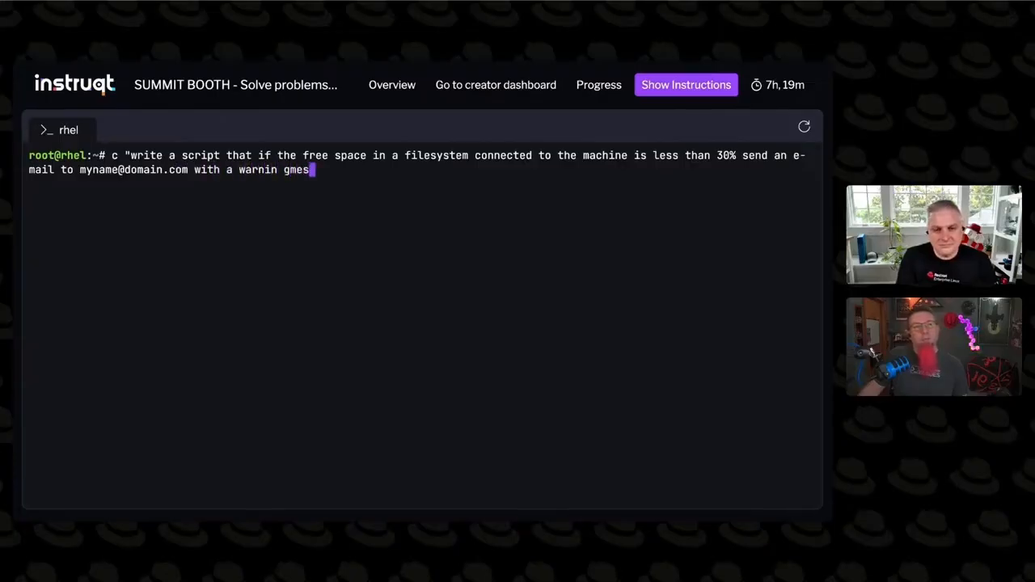
pyautogui.write('warning mes')
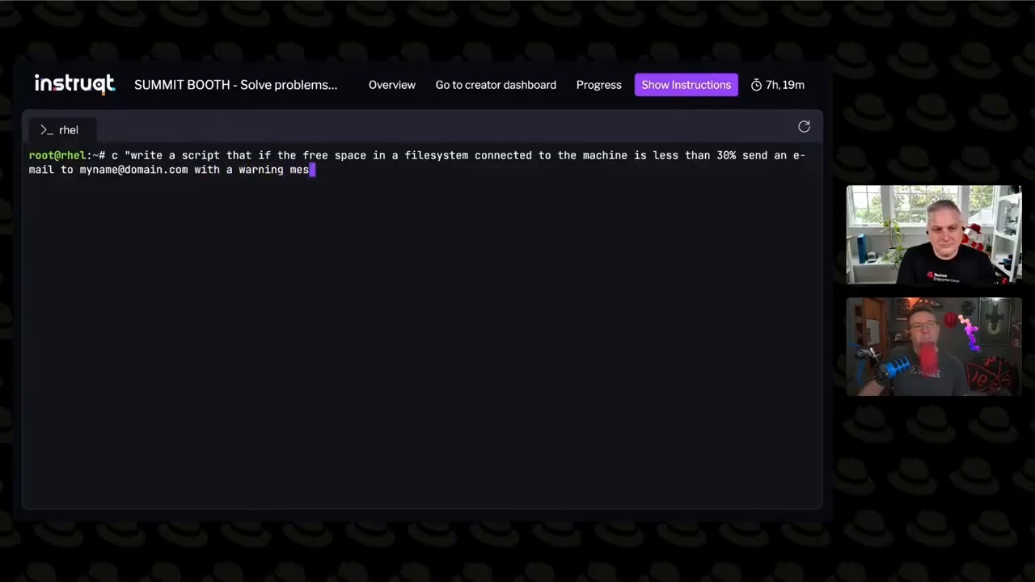
pyautogui.write('sage."')
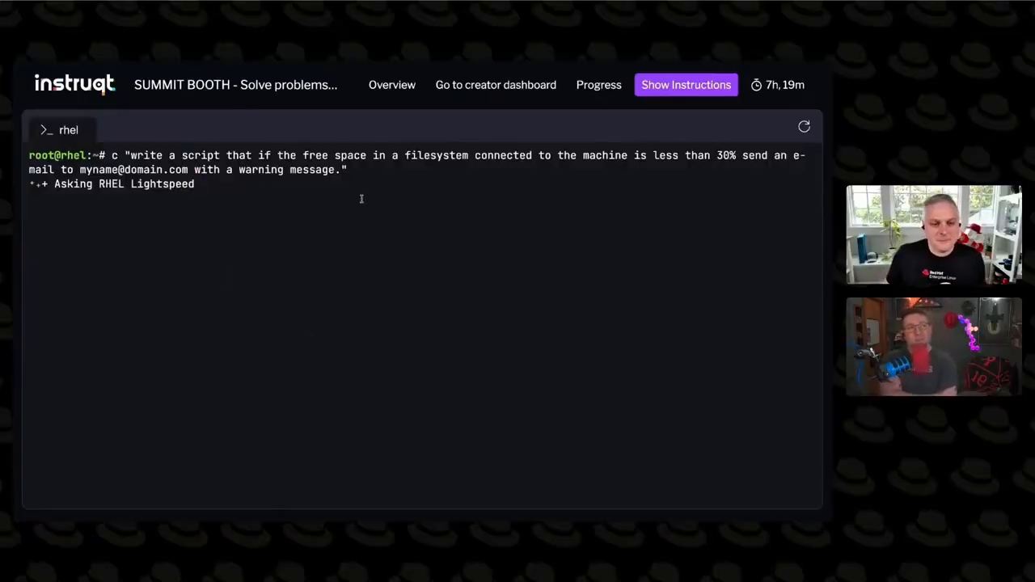
pyautogui.moveTo(411, 189)
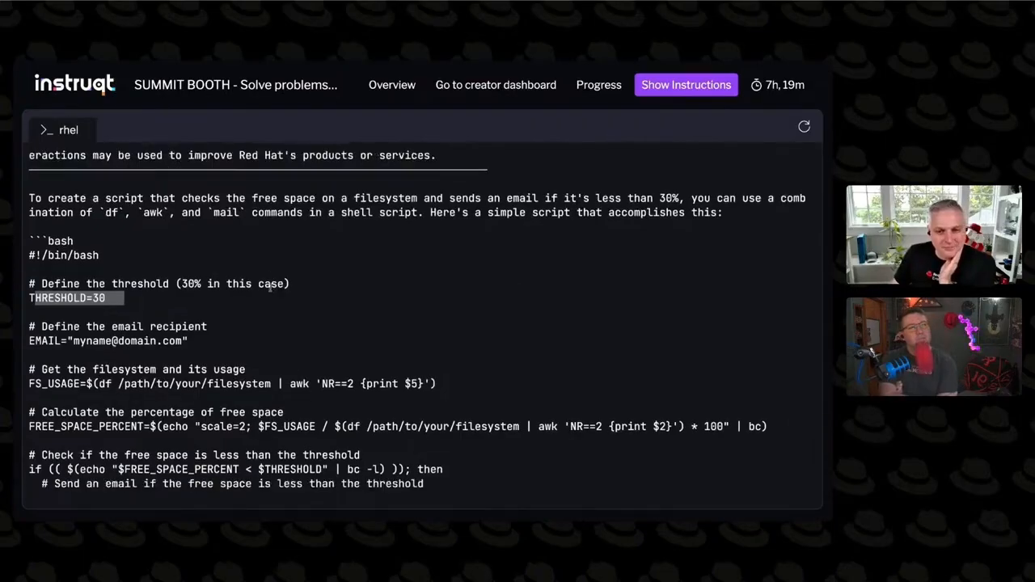
# Step: Read through Lightspeed's df/awk/mail warning script and its setup and cron instructions
pyautogui.scroll(-3)
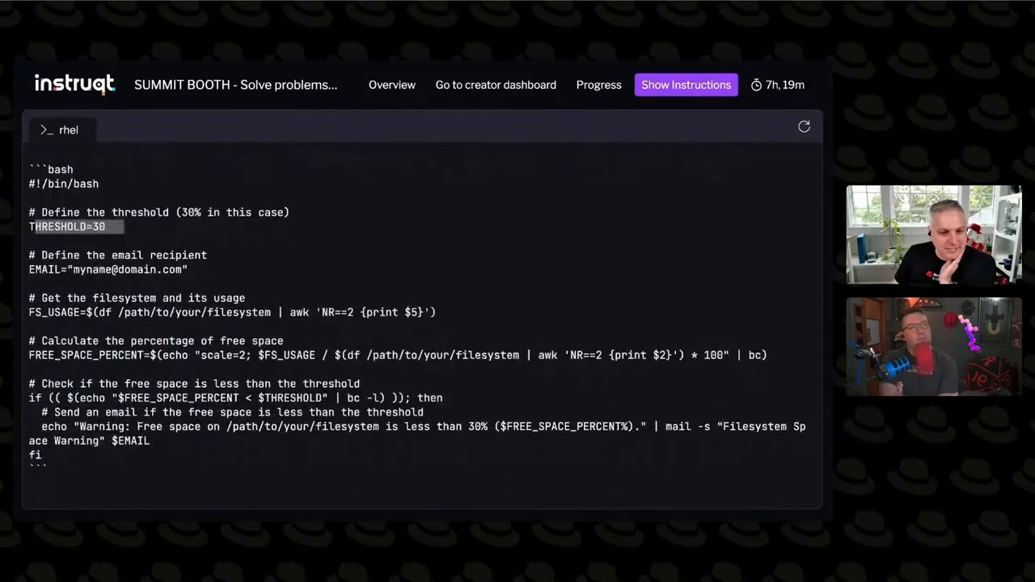
pyautogui.scroll(-3)
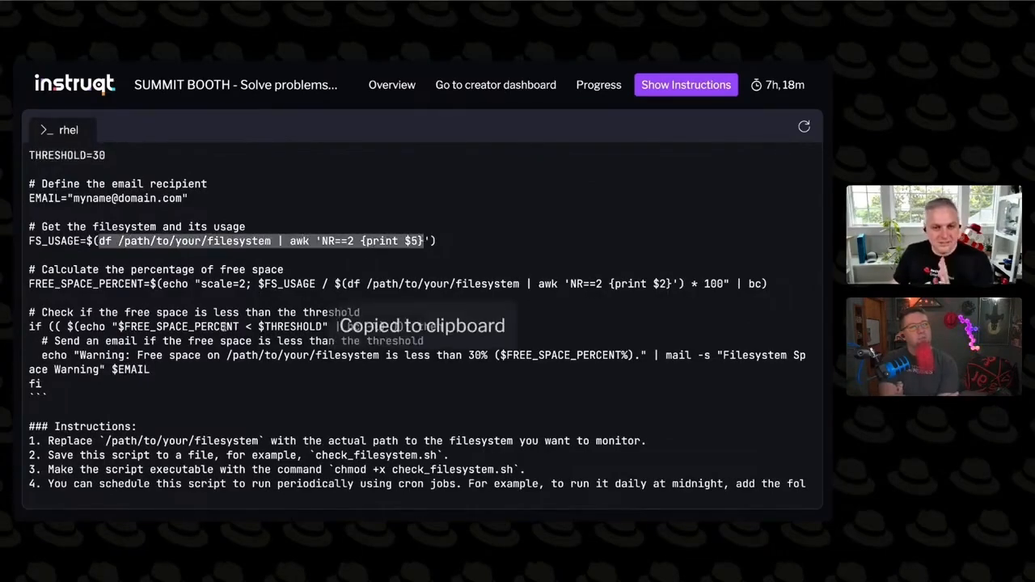
pyautogui.scroll(-3)
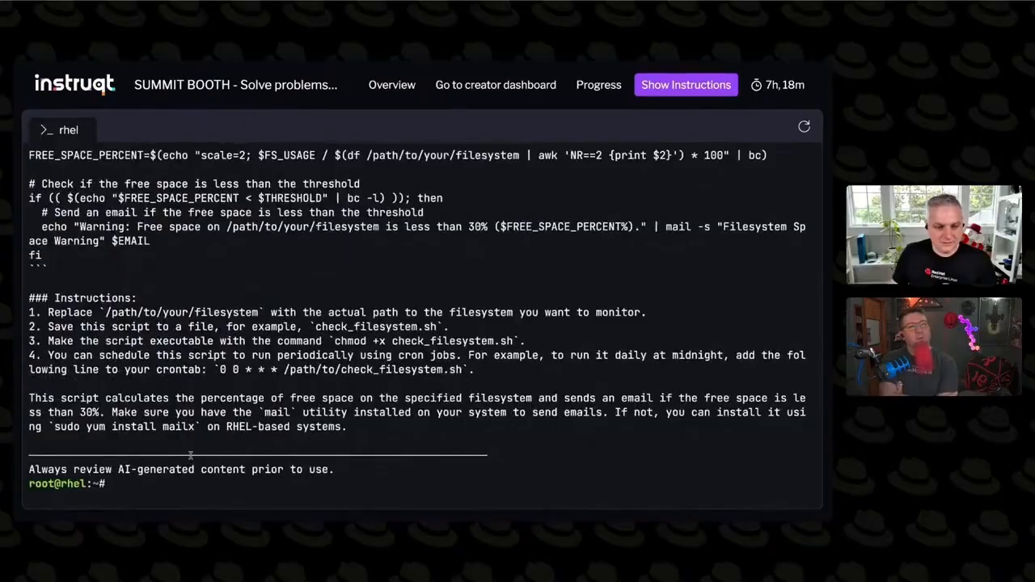
pyautogui.moveTo(206, 487)
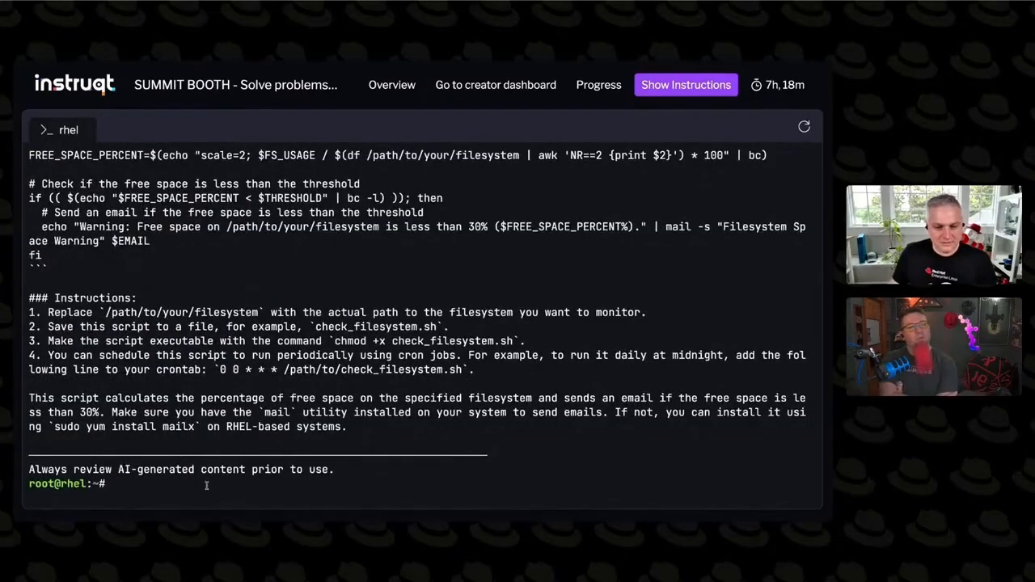
pyautogui.write("df /path/to/your/filesystem | awk 'NR==2 {print $5}')")
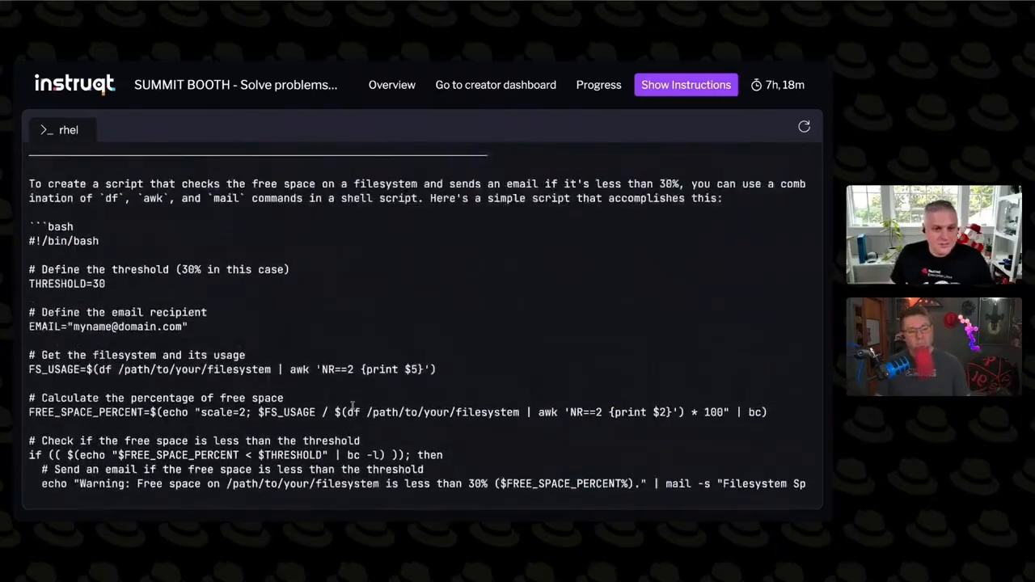
pyautogui.scroll(-3)
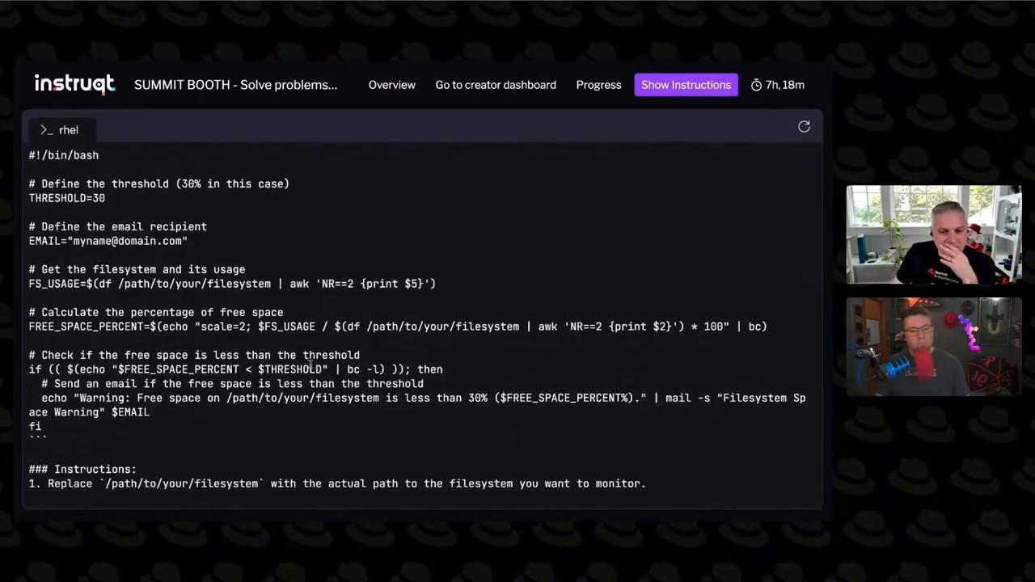
pyautogui.moveTo(128, 333)
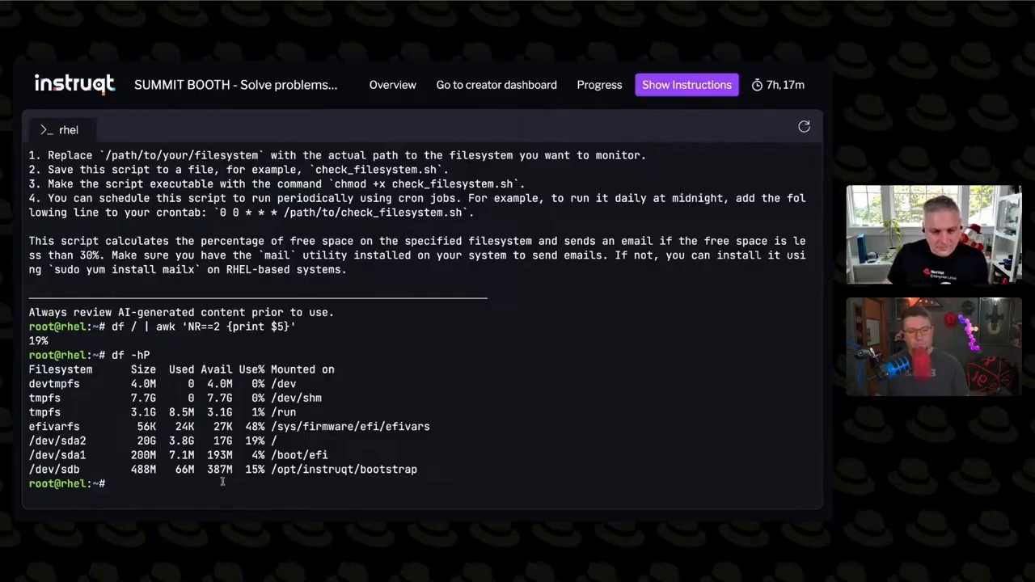
# Step: Try the bc free-space calculation by hand, get 'bc: command not found', and begin a dnf install
pyautogui.write('echo "scale=2; $FS_USAGE / $(df /path/to/your/filesystem | awk \'NR==2 {print $2}\') * 100" | bc')
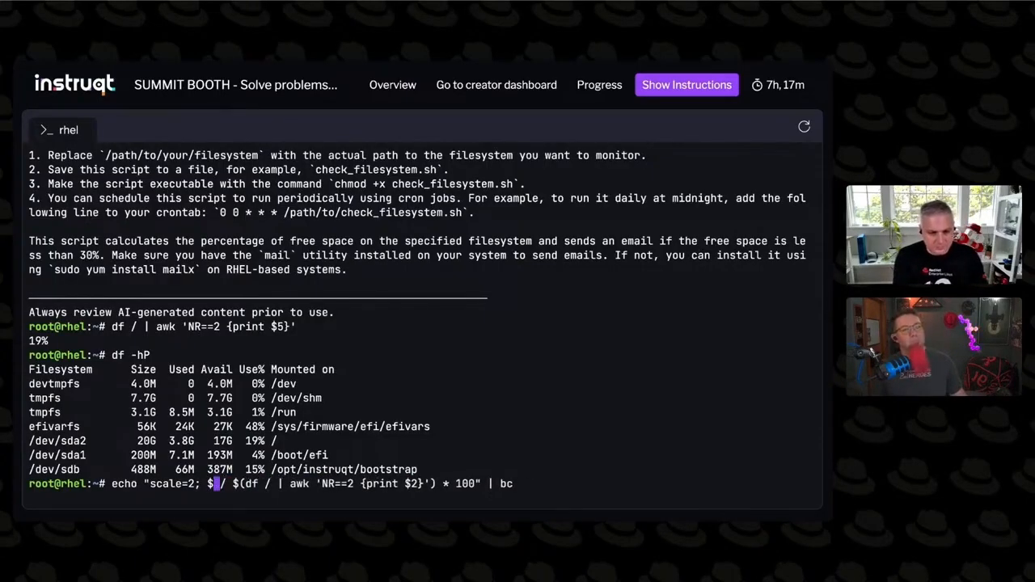
pyautogui.write('19%')
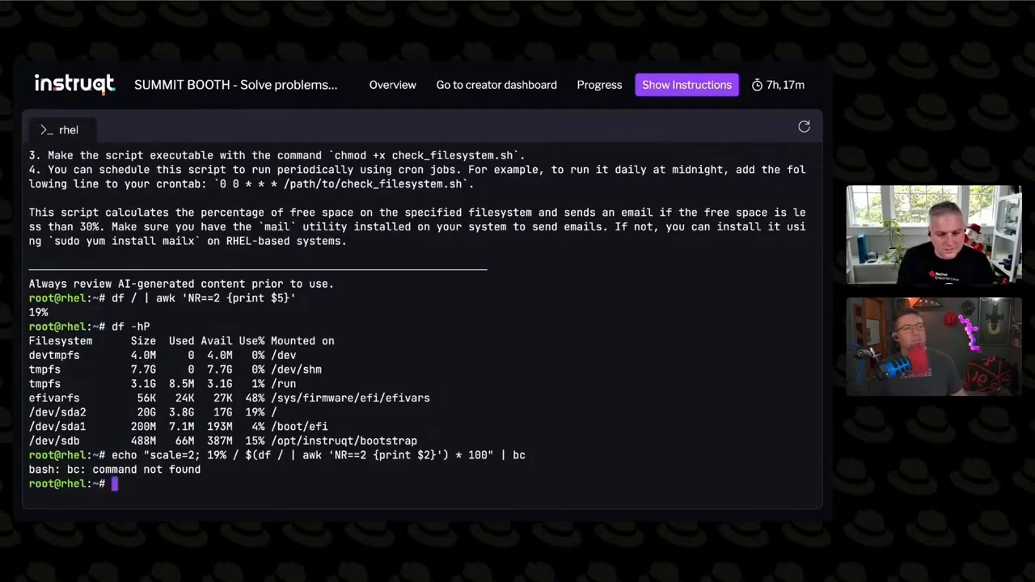
pyautogui.write('dnf instl')
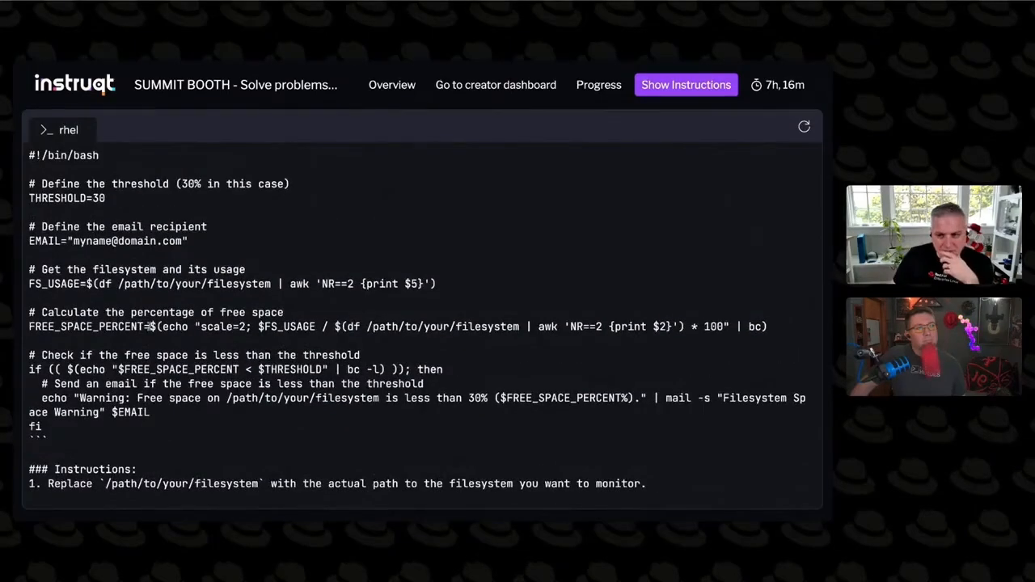
# Step: Scroll back to Lightspeed's setup notes, including the mailx install tip and cron example
pyautogui.moveTo(158, 326); pyautogui.dragTo(401, 326)
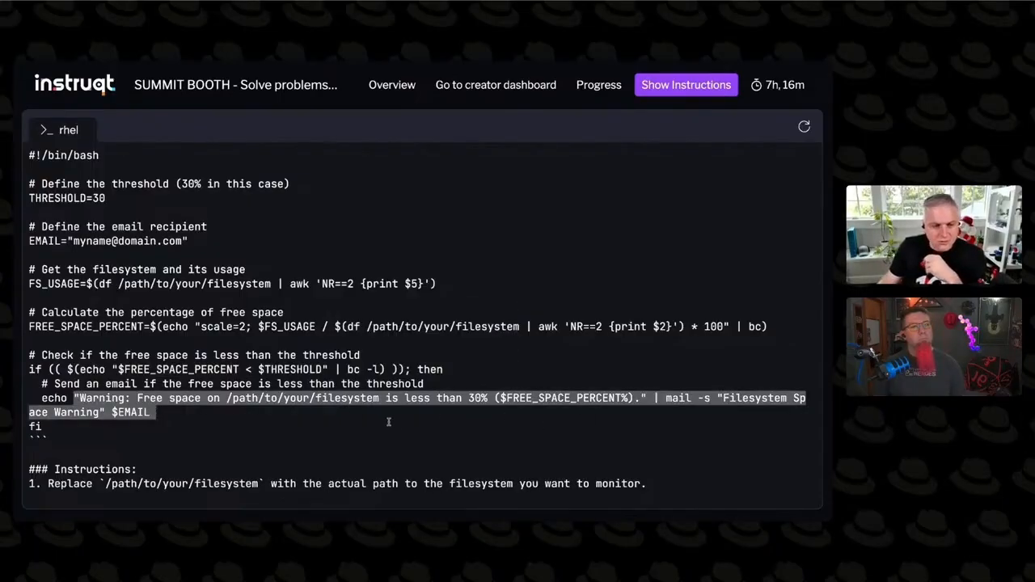
pyautogui.scroll(-3)
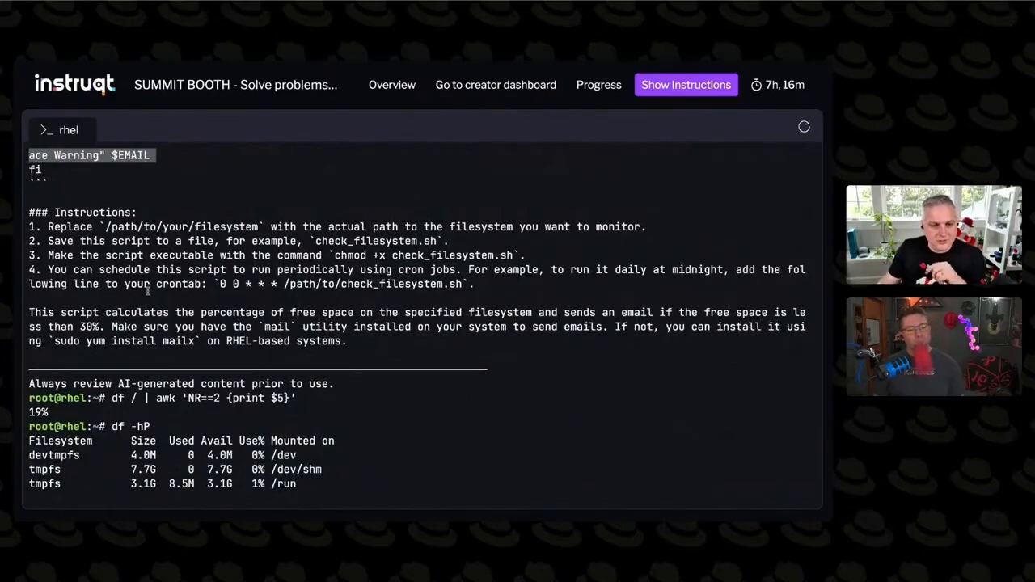
pyautogui.moveTo(386, 359)
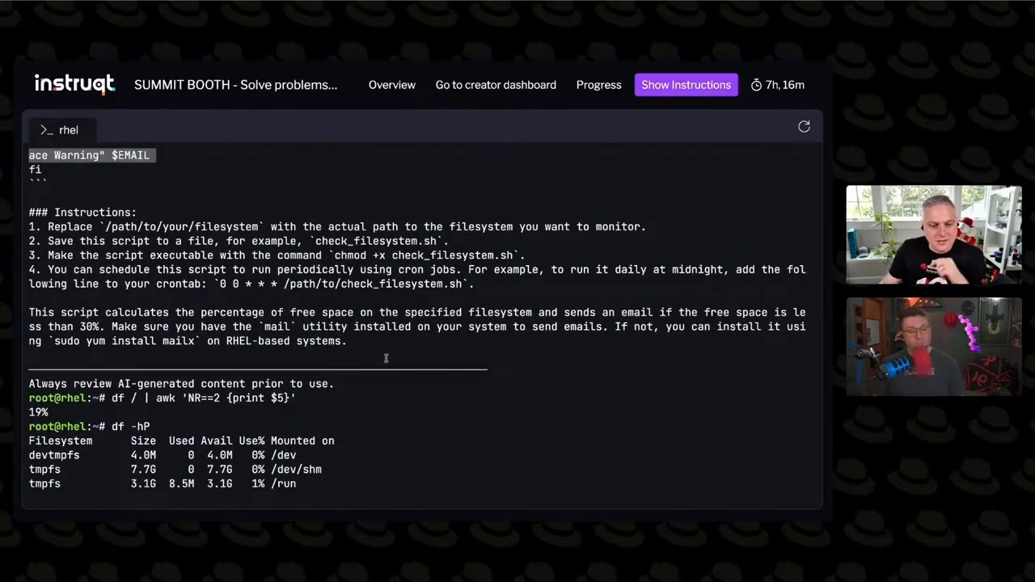
pyautogui.moveTo(391, 357)
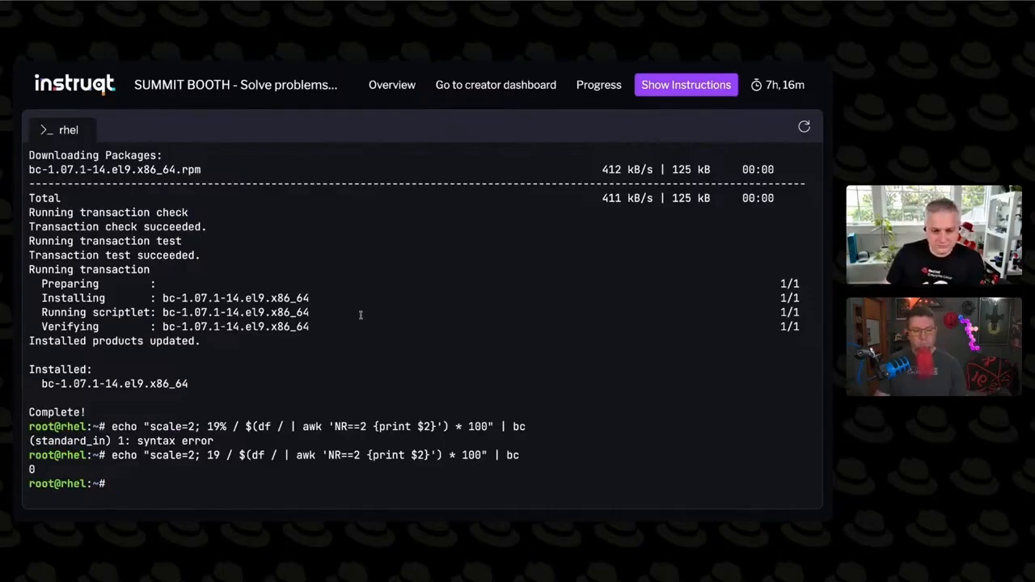
# Step: Rerun the 19% bc calculation, then ask Lightspeed again and scroll through its looping script
pyautogui.write('echo "scale=2; 19% / $(df / | awk \'NR==2 {print $2}\') * 100" | bc')
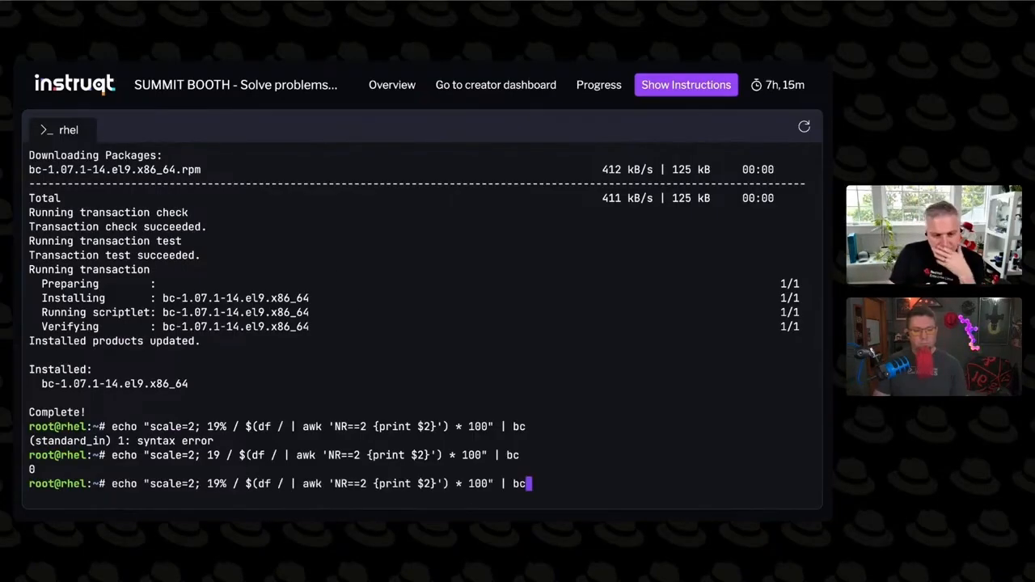
pyautogui.write('c "write a script that if the free space in a filesystem connected to the machine is less than 30% send an e-mail to myname@domain.com with a warning message."')
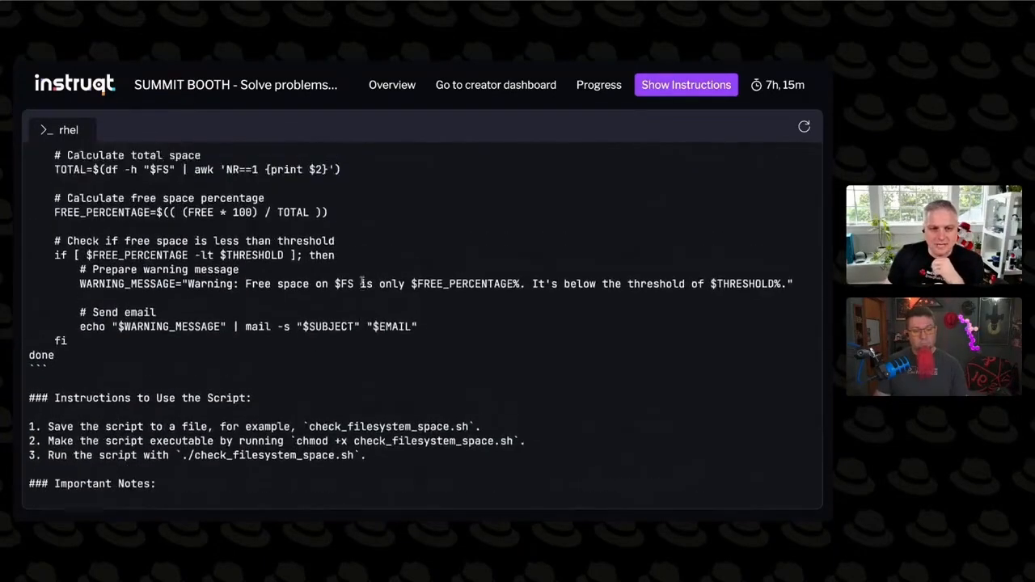
pyautogui.scroll(3)
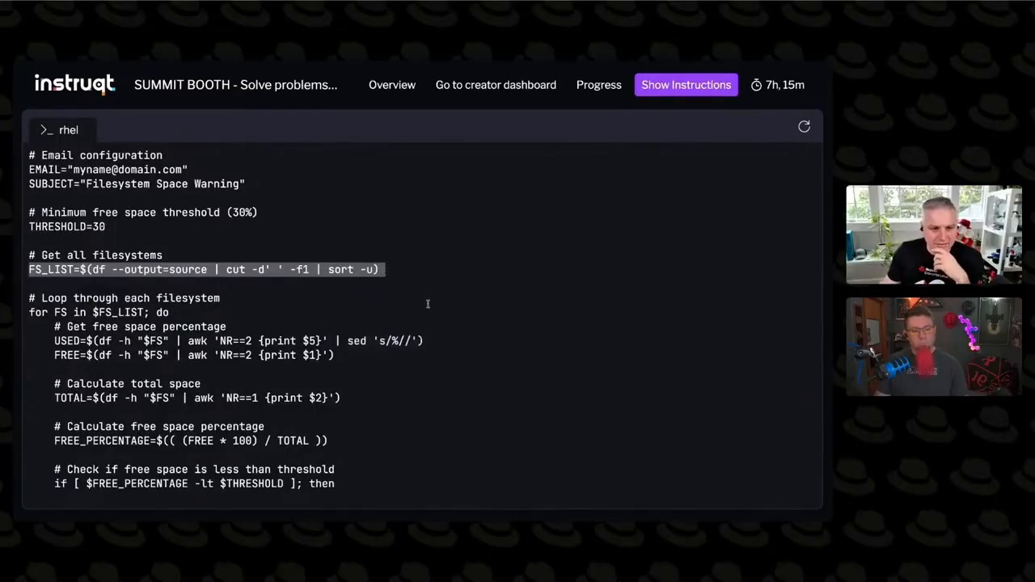
pyautogui.scroll(-3)
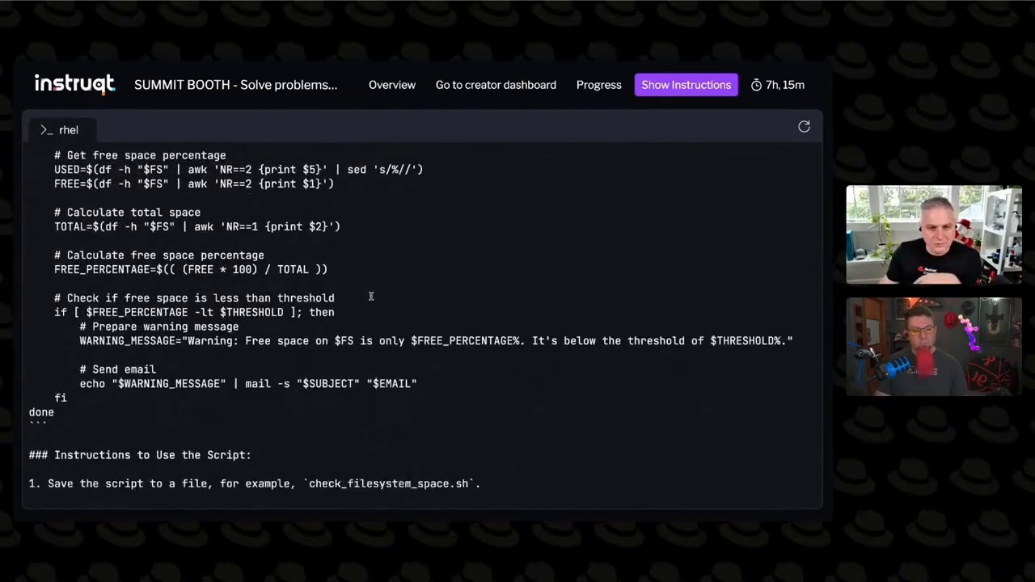
pyautogui.scroll(-3)
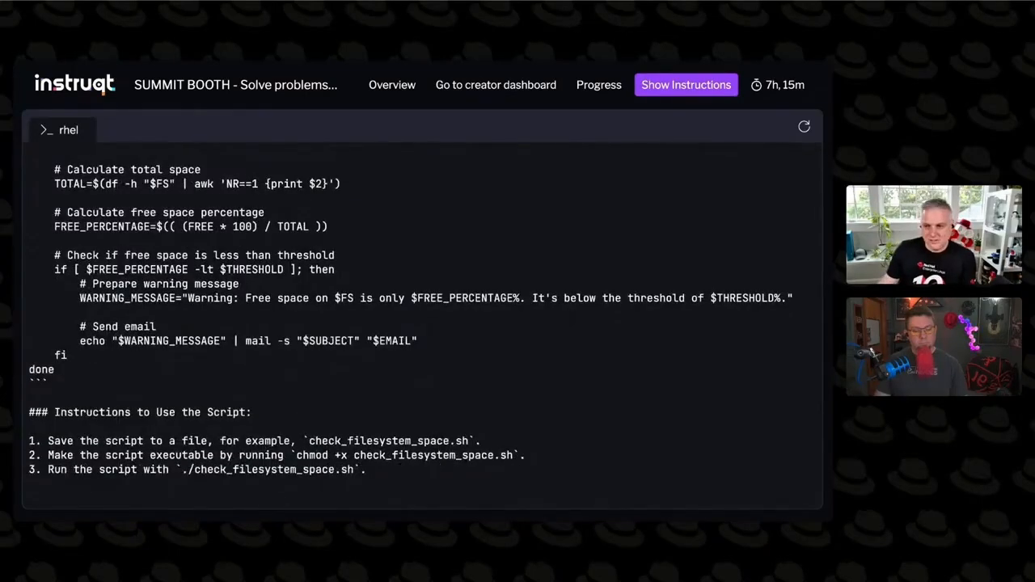
pyautogui.scroll(-3)
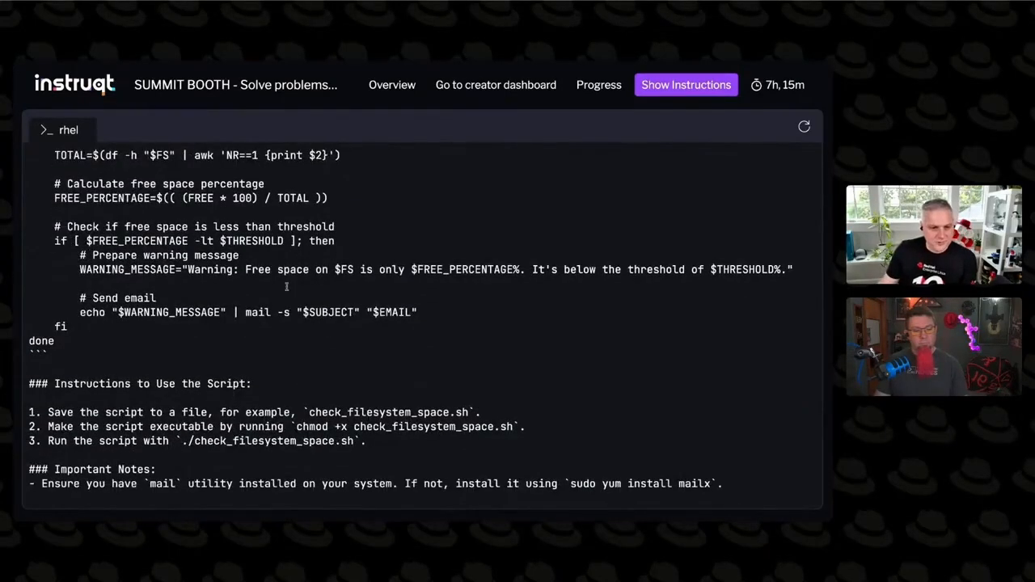
pyautogui.scroll(-3)
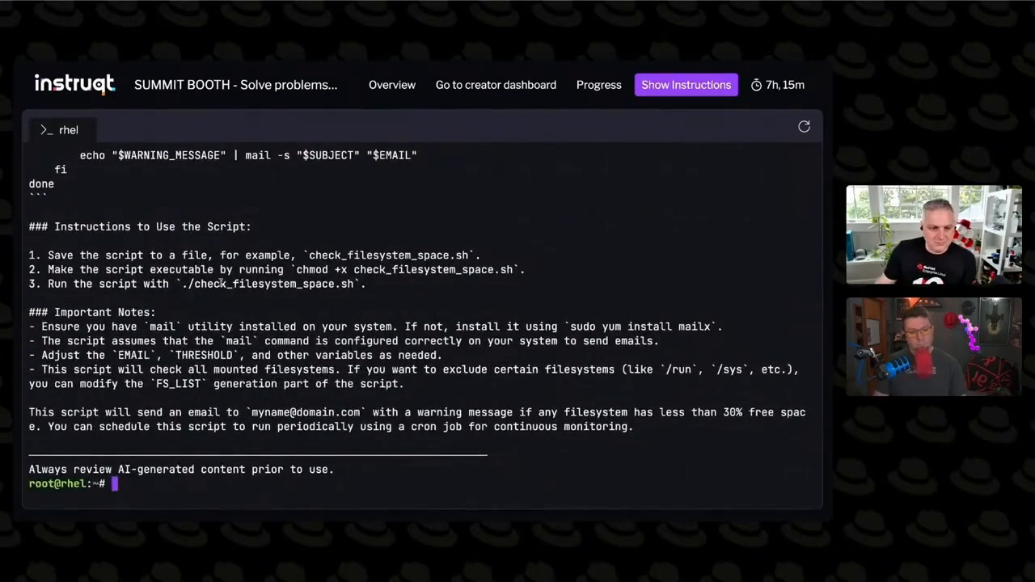